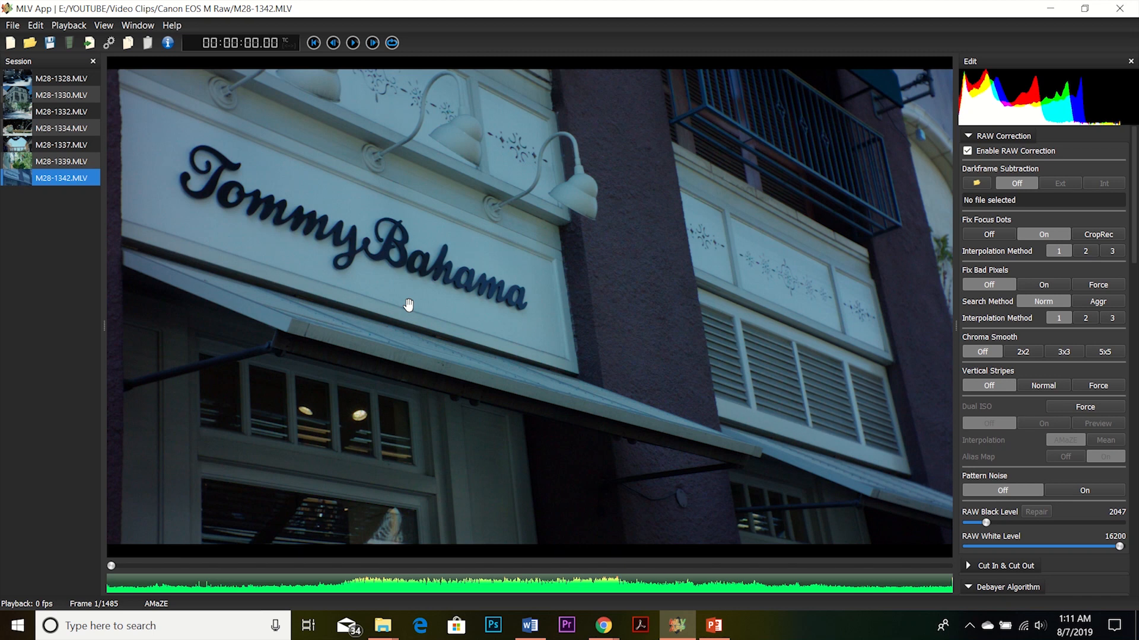
mouse_move(418, 401)
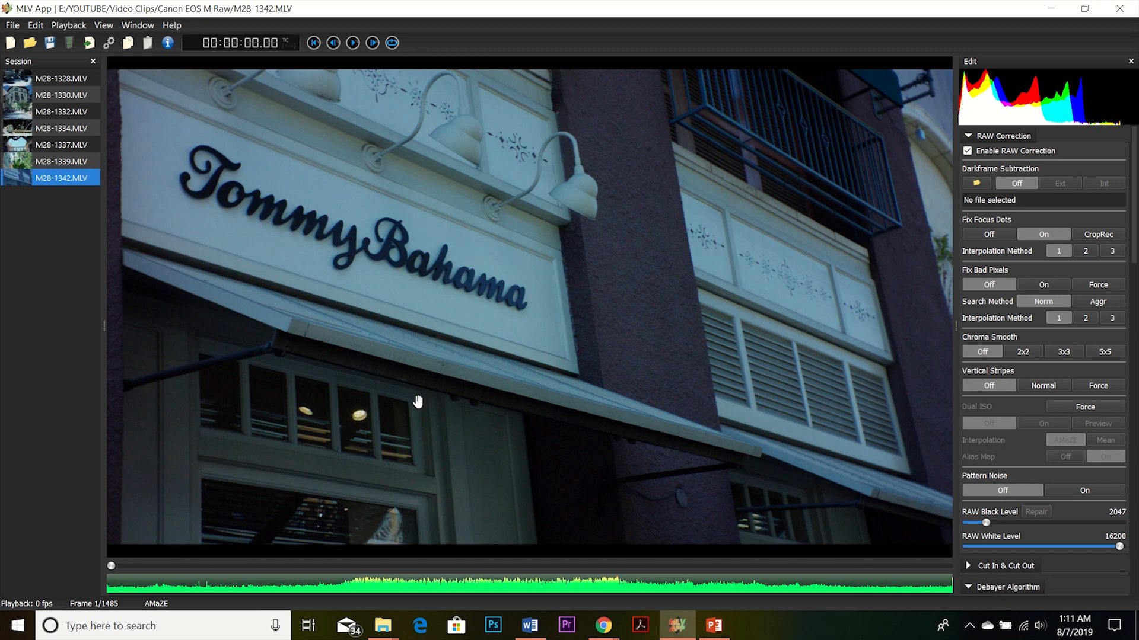
mouse_move(446, 275)
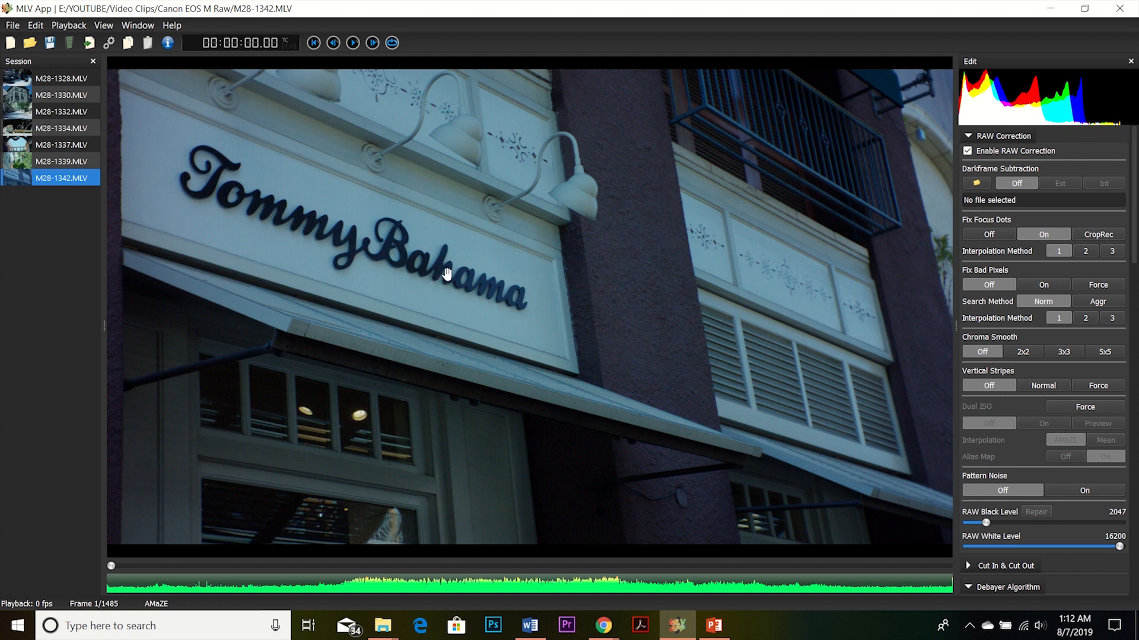
mouse_move(457, 306)
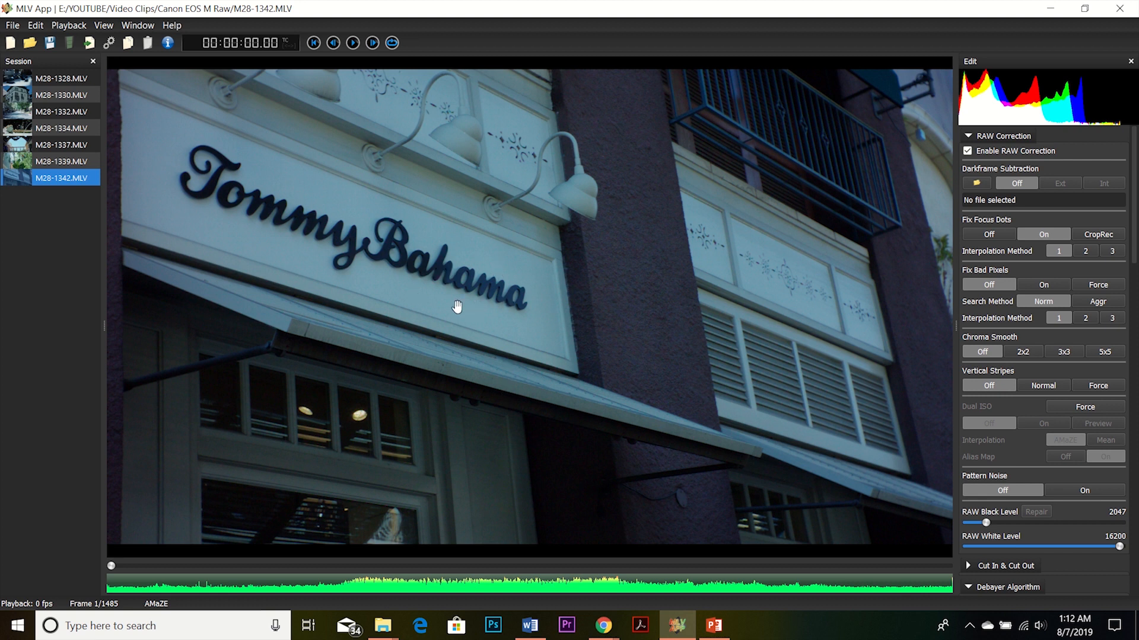
mouse_move(607, 236)
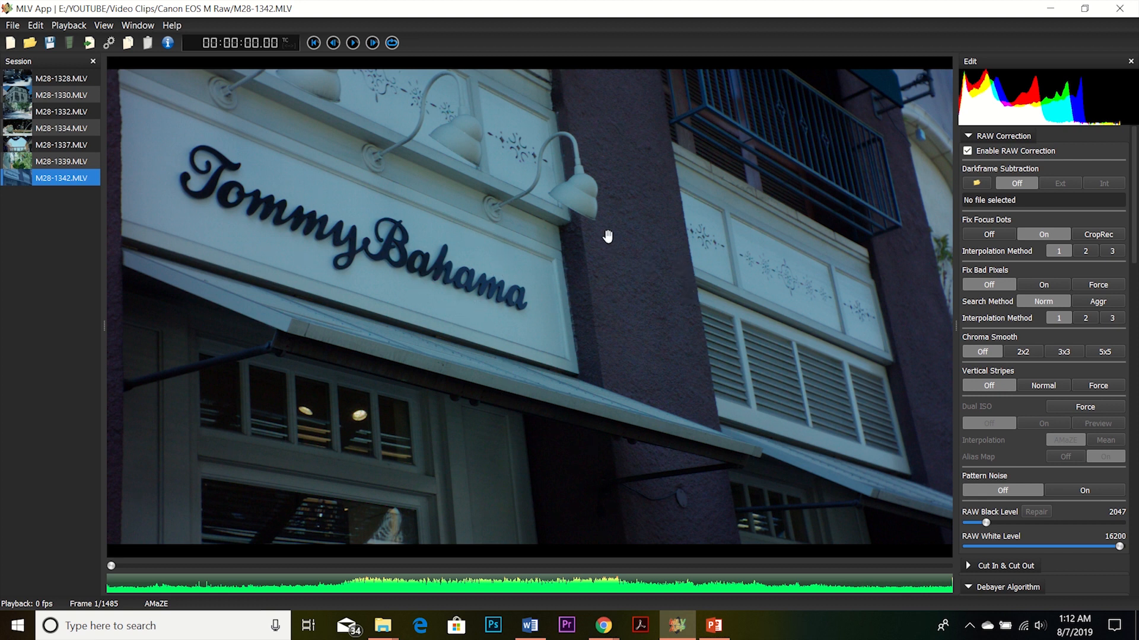
mouse_move(586, 423)
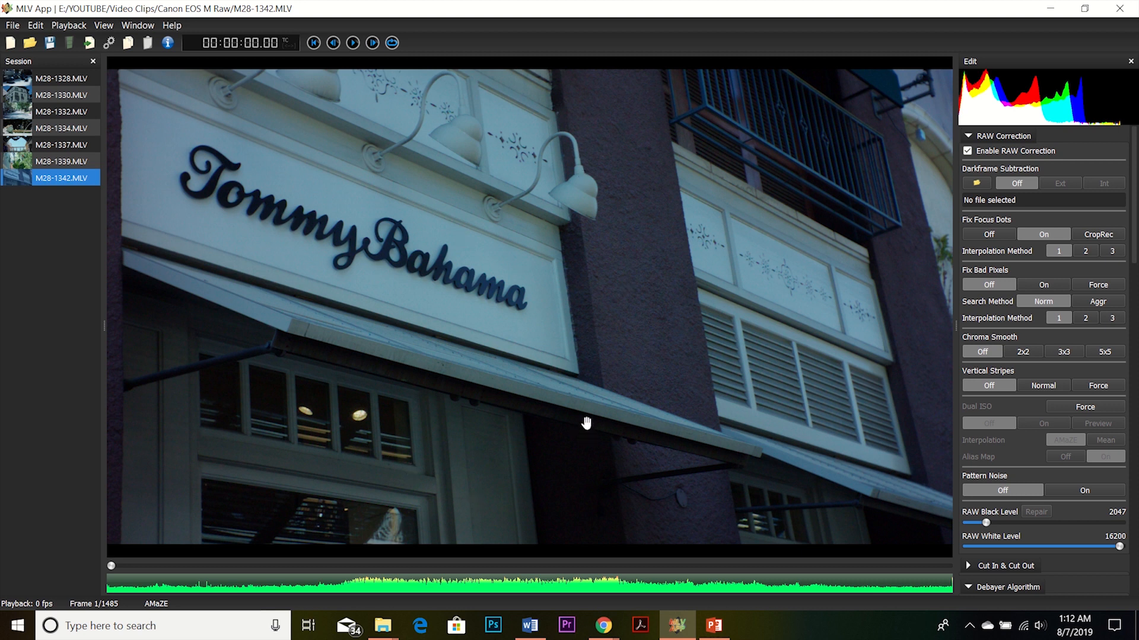
mouse_move(240, 93)
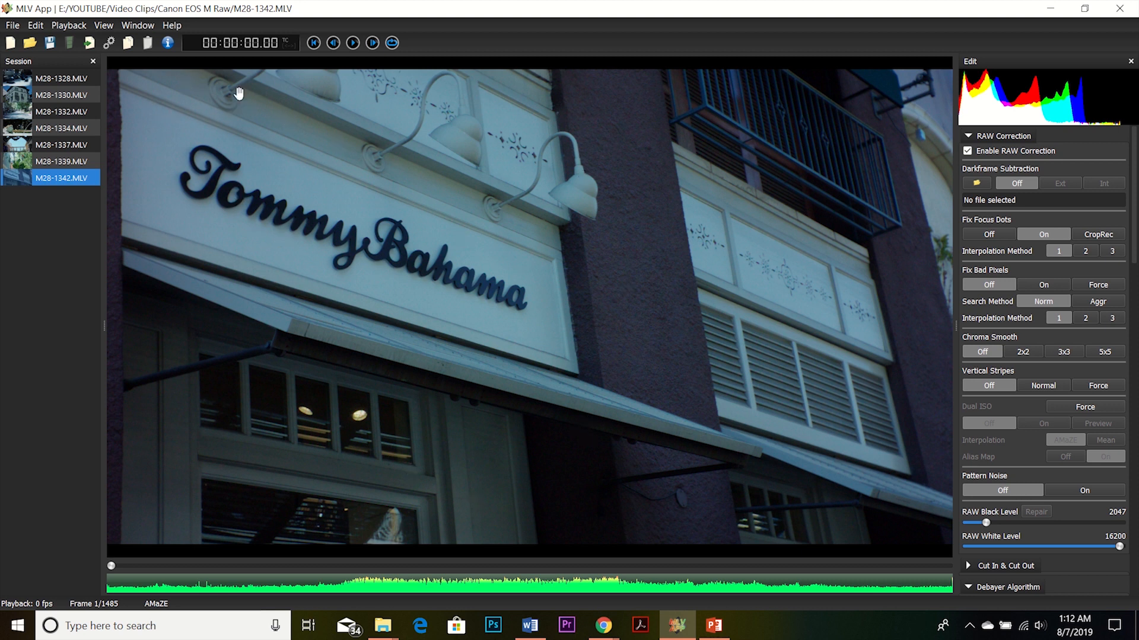
mouse_move(291, 127)
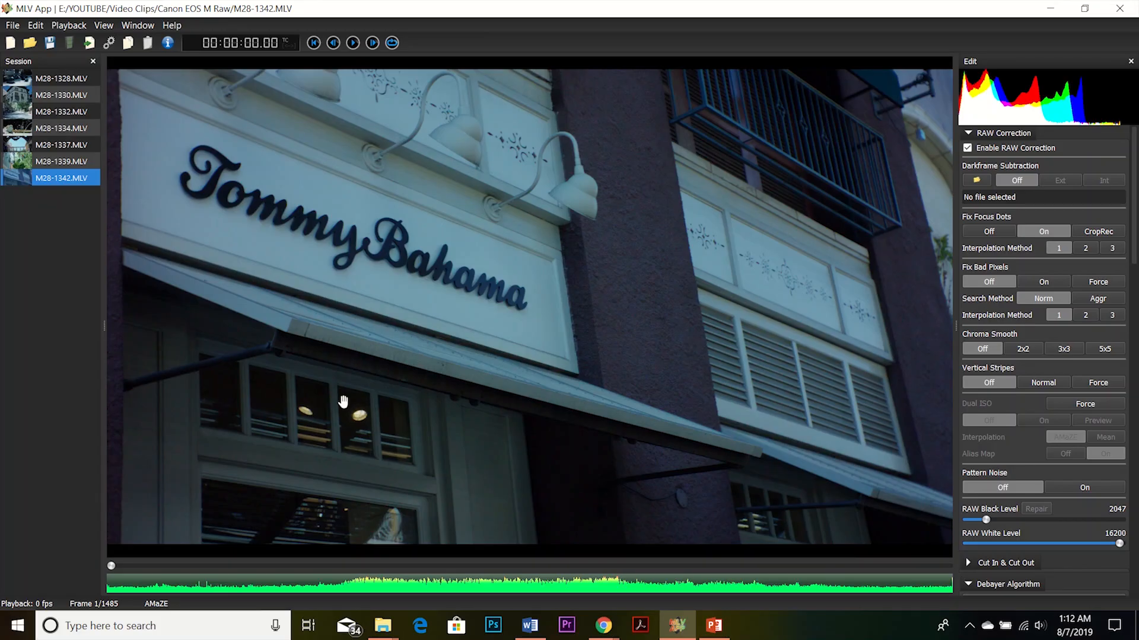
mouse_move(652, 384)
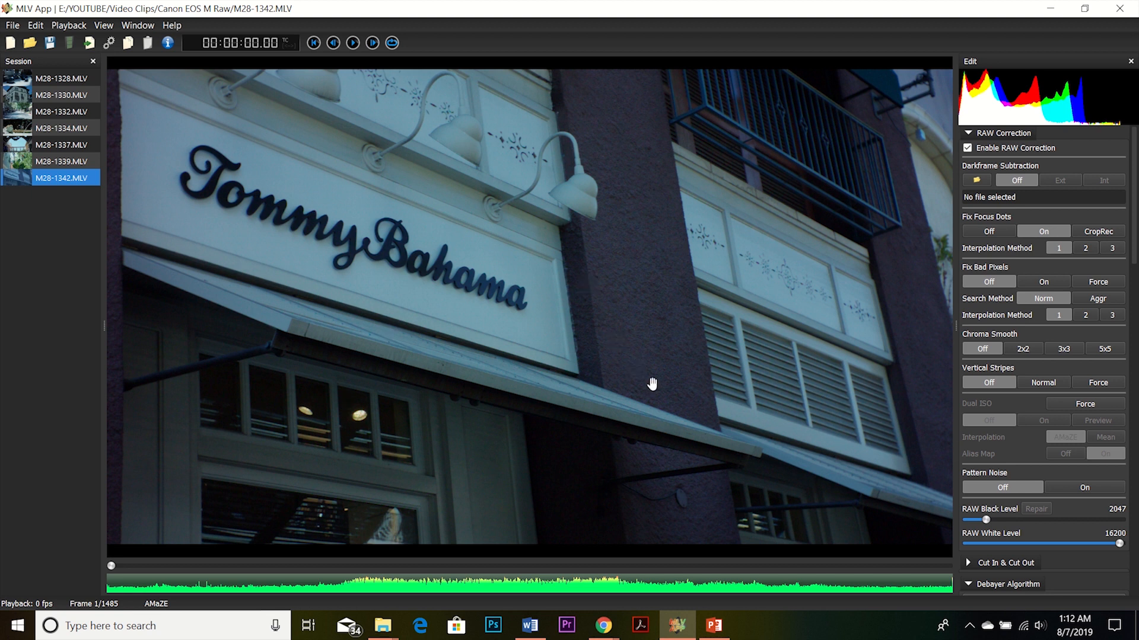
mouse_move(494, 217)
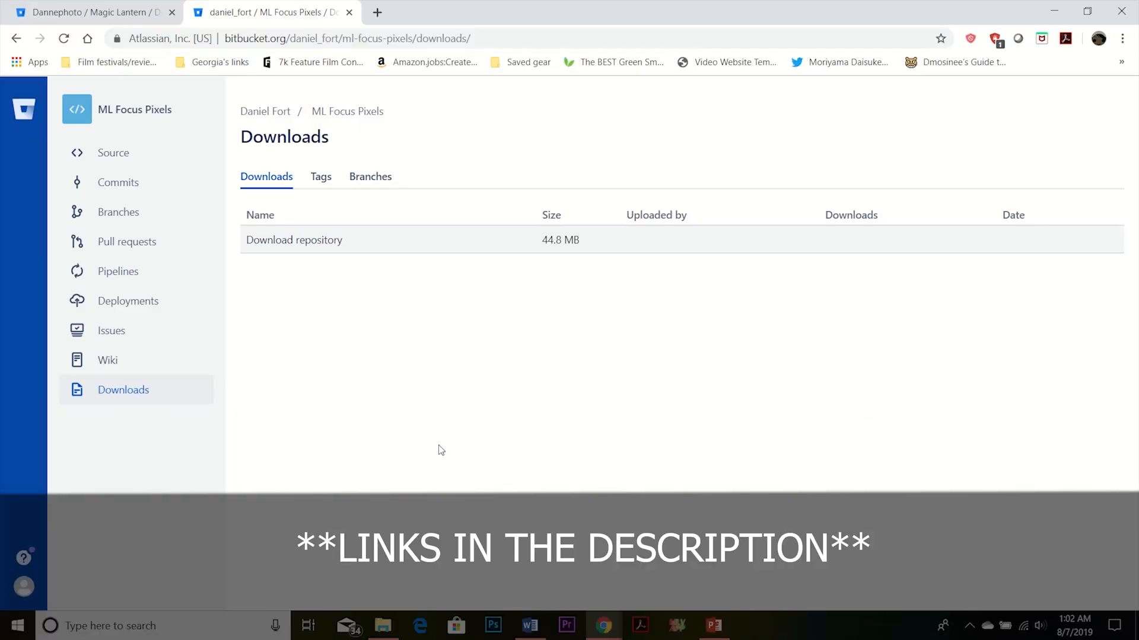
mouse_move(275, 266)
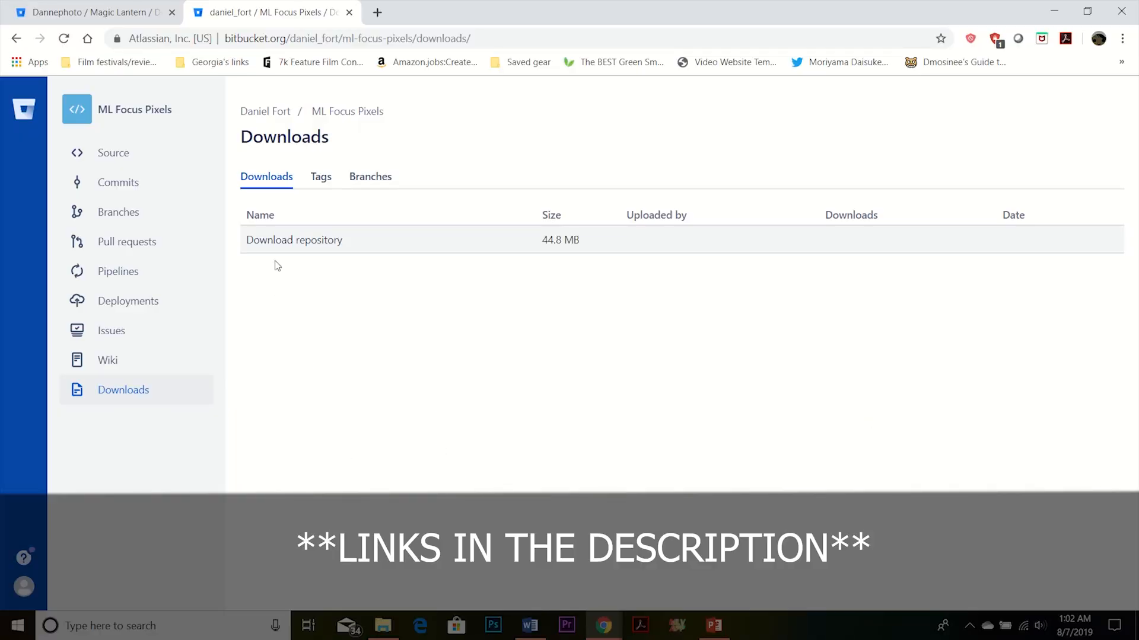
mouse_move(390, 433)
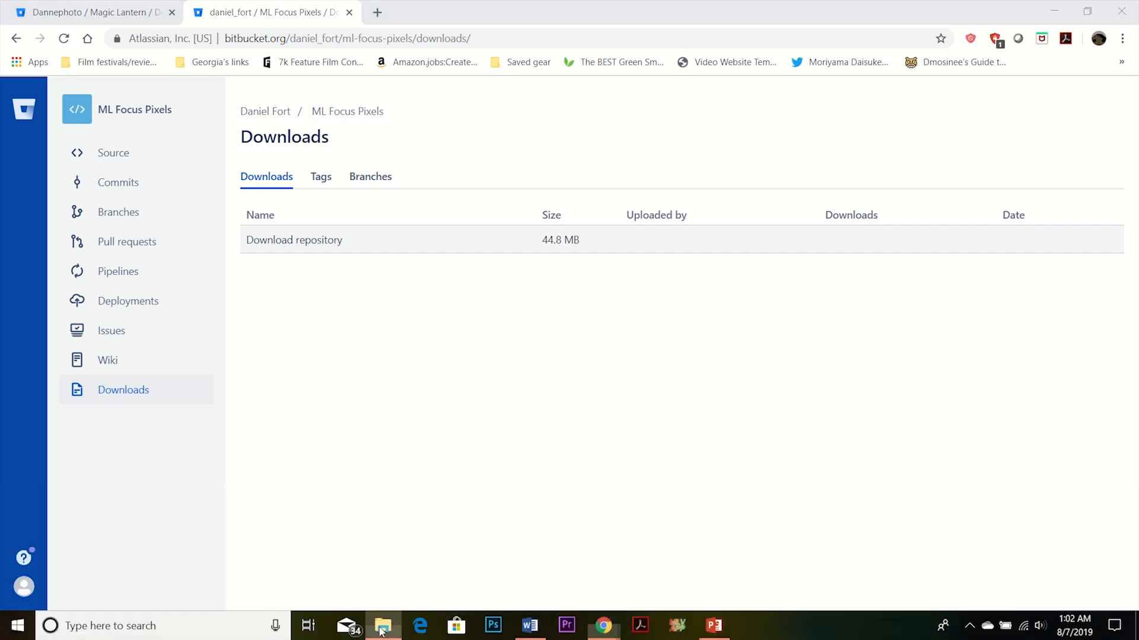
Step: Navigate from the EOS M Raw Workflow folder into the repository's focus_pixel_map_files folder
click(384, 626)
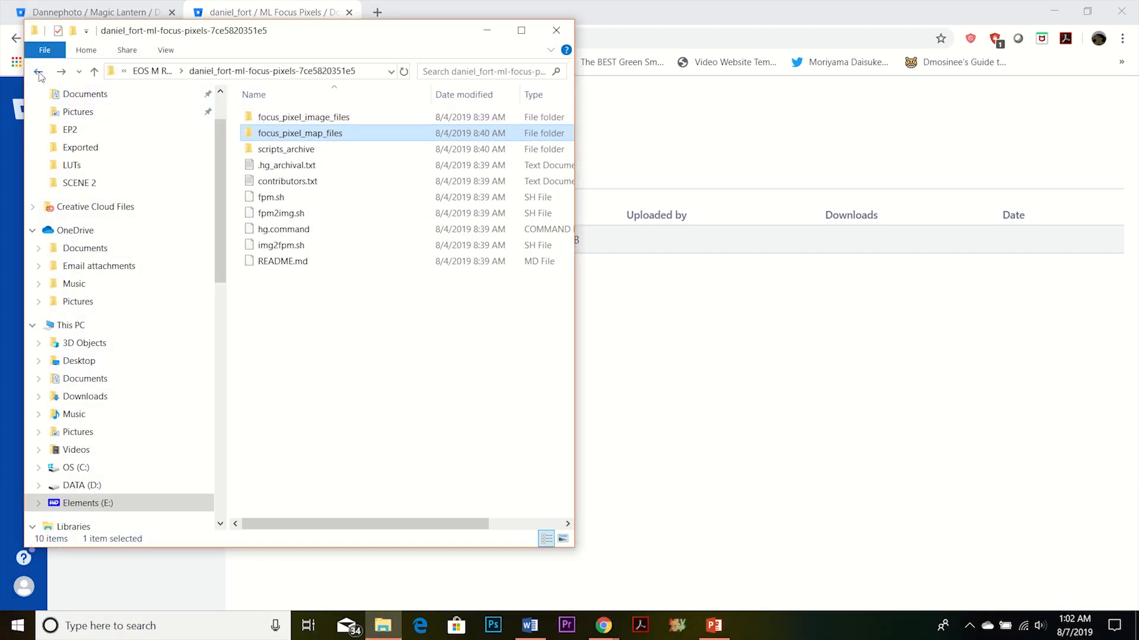
click(38, 72)
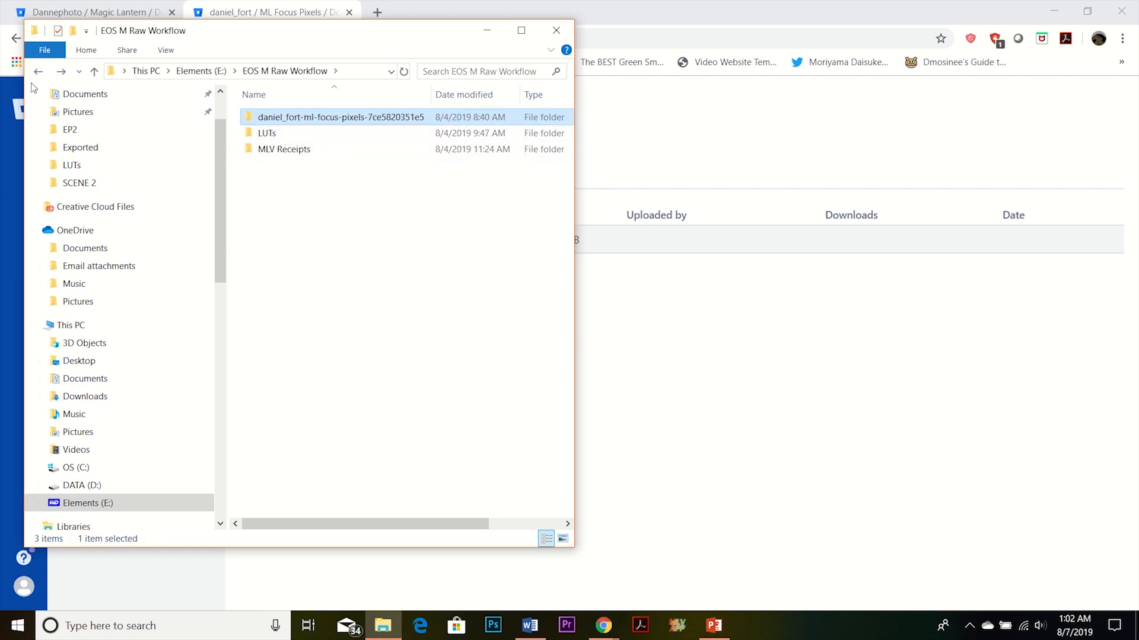
double_click(341, 116)
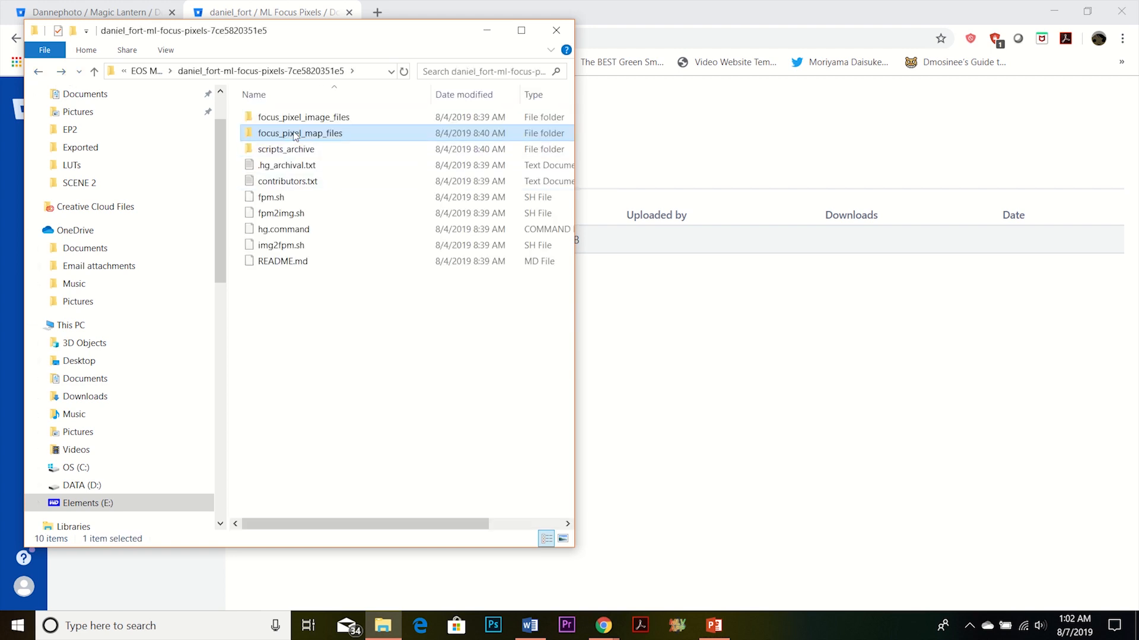
mouse_move(313, 138)
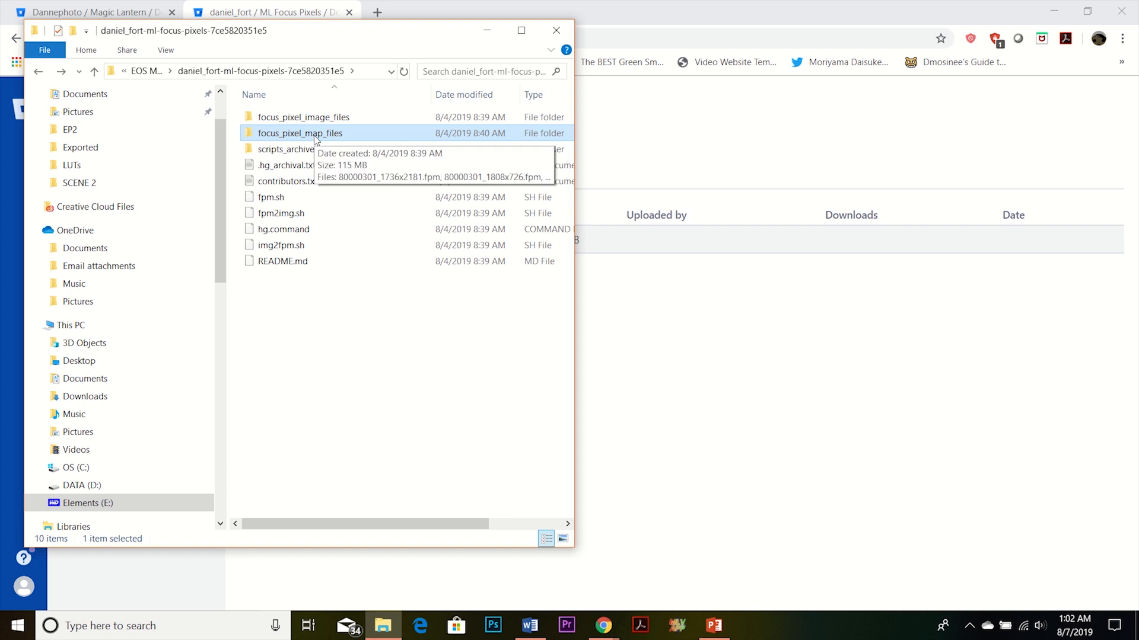
double_click(300, 133)
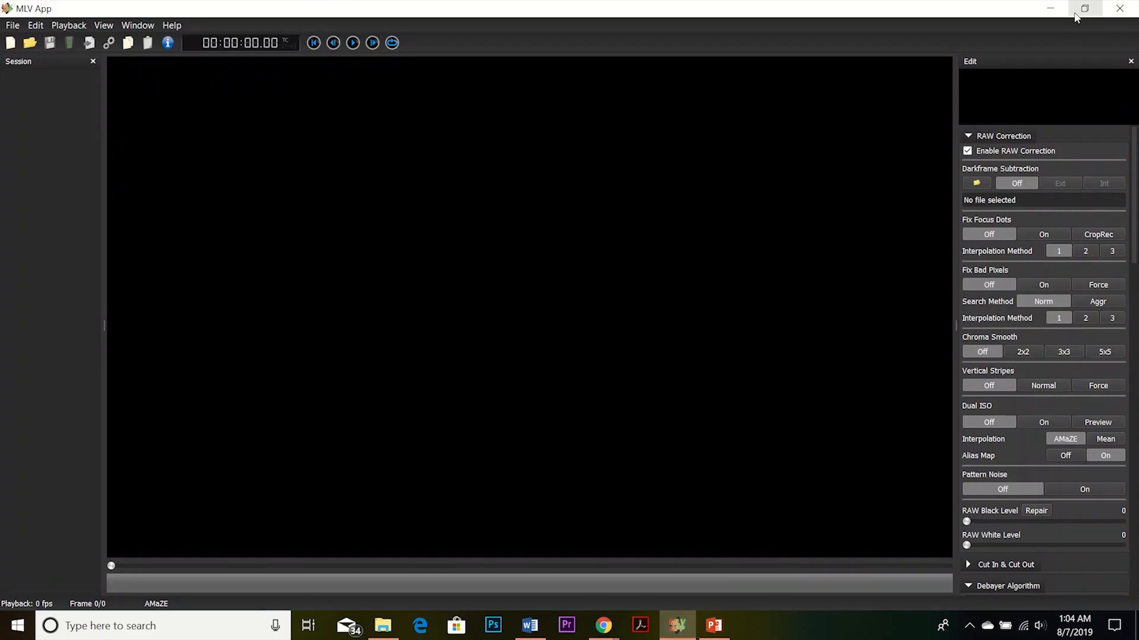
mouse_move(1084, 7)
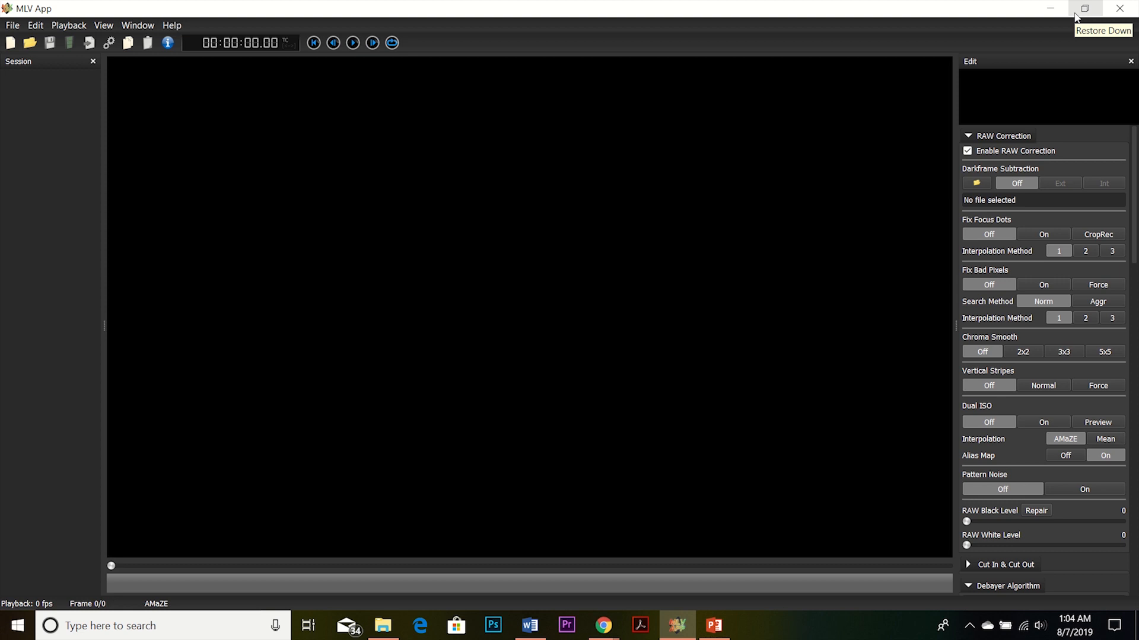
Step: Restore the MLV App window down from full-screen so File Explorer can sit beside it
click(1085, 8)
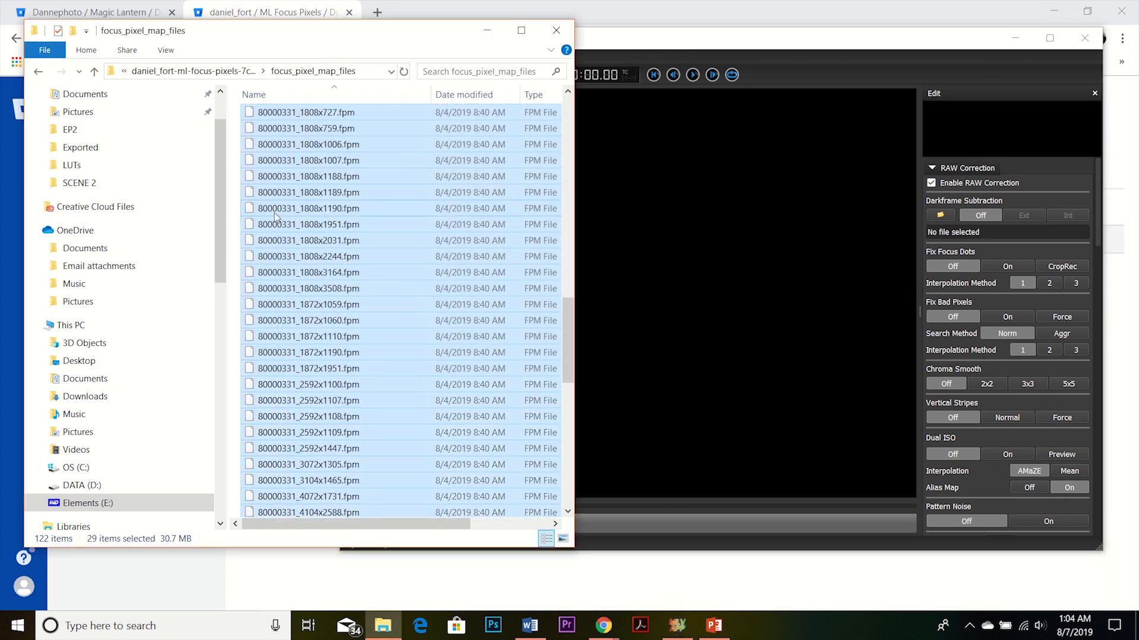
Step: Select the 80000331 .fpm map files in the list as the set to drag onto MLV App
scroll(up, 3)
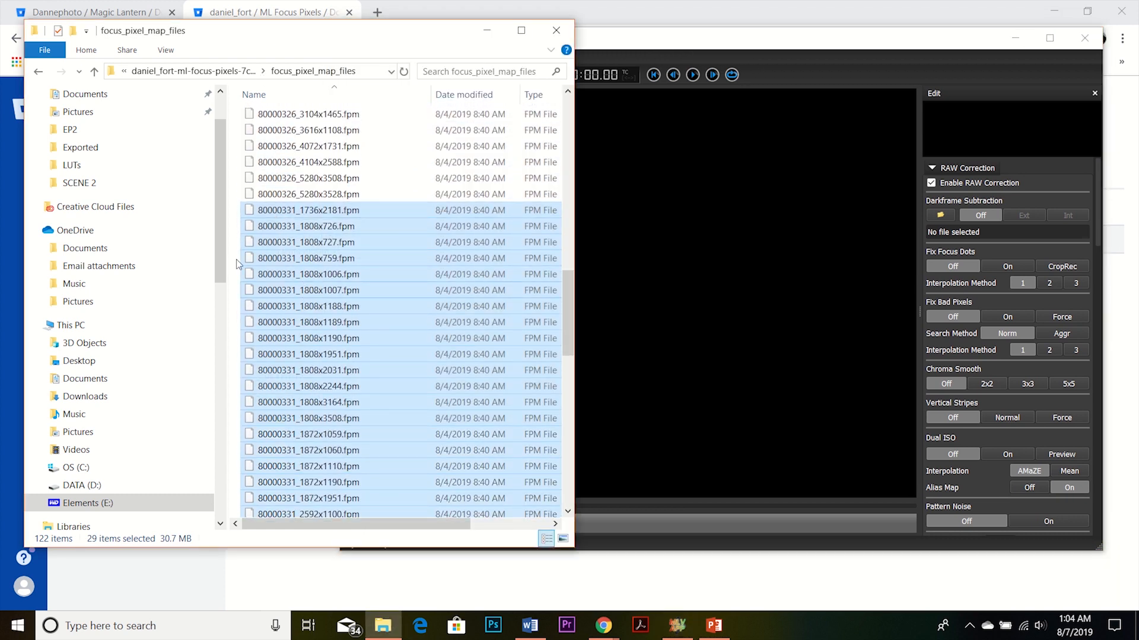
mouse_move(306, 226)
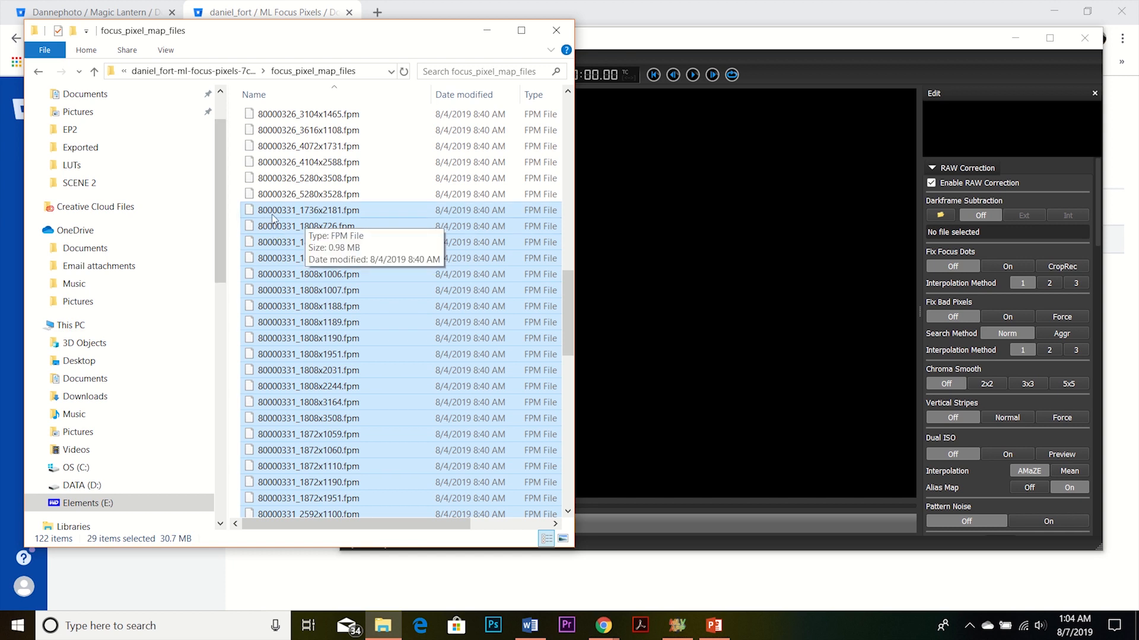
mouse_move(310, 221)
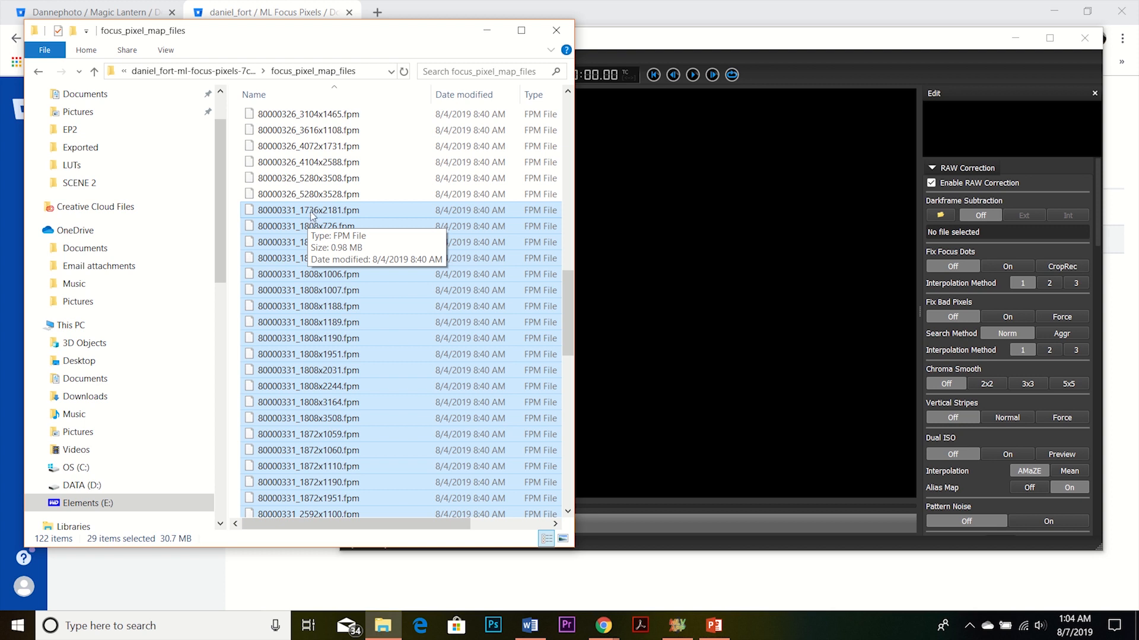
click(308, 216)
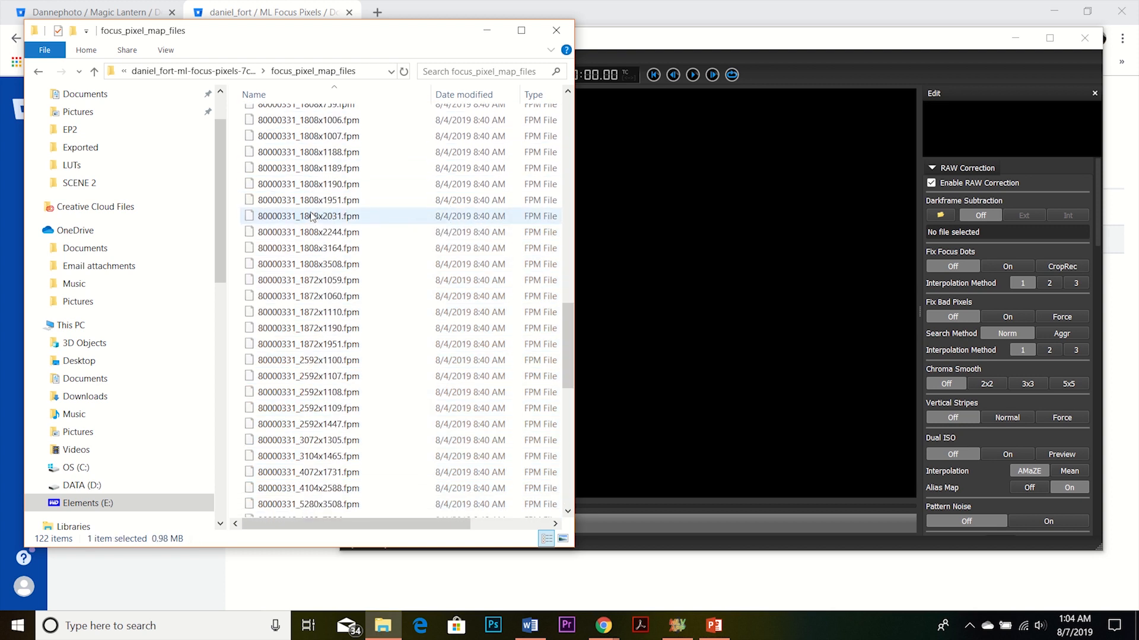
scroll(down, 3)
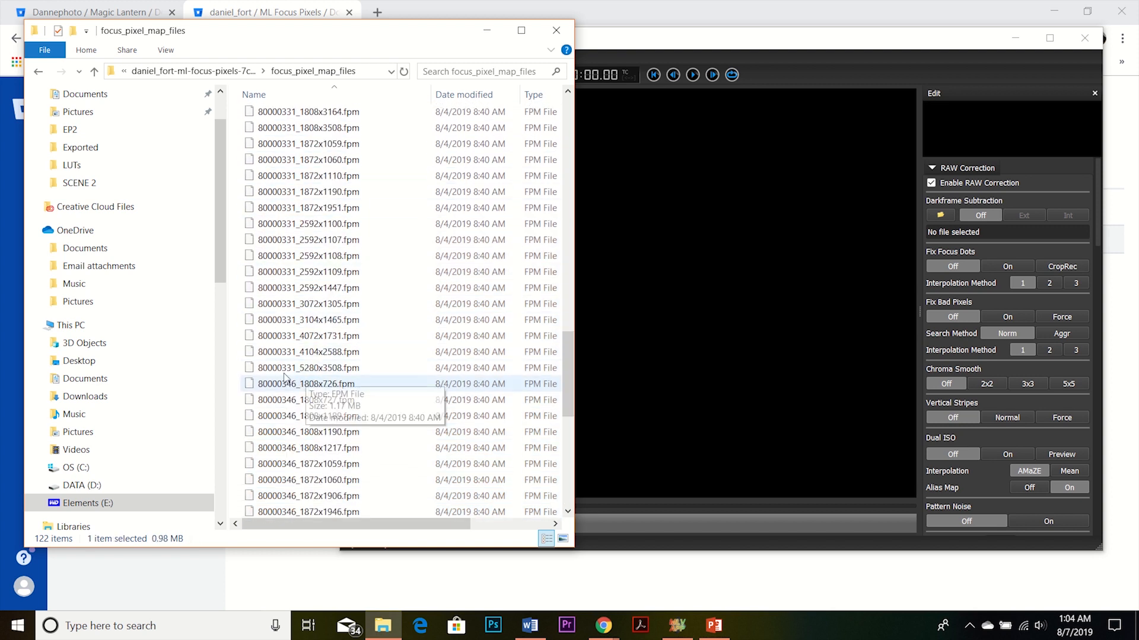
mouse_move(308, 368)
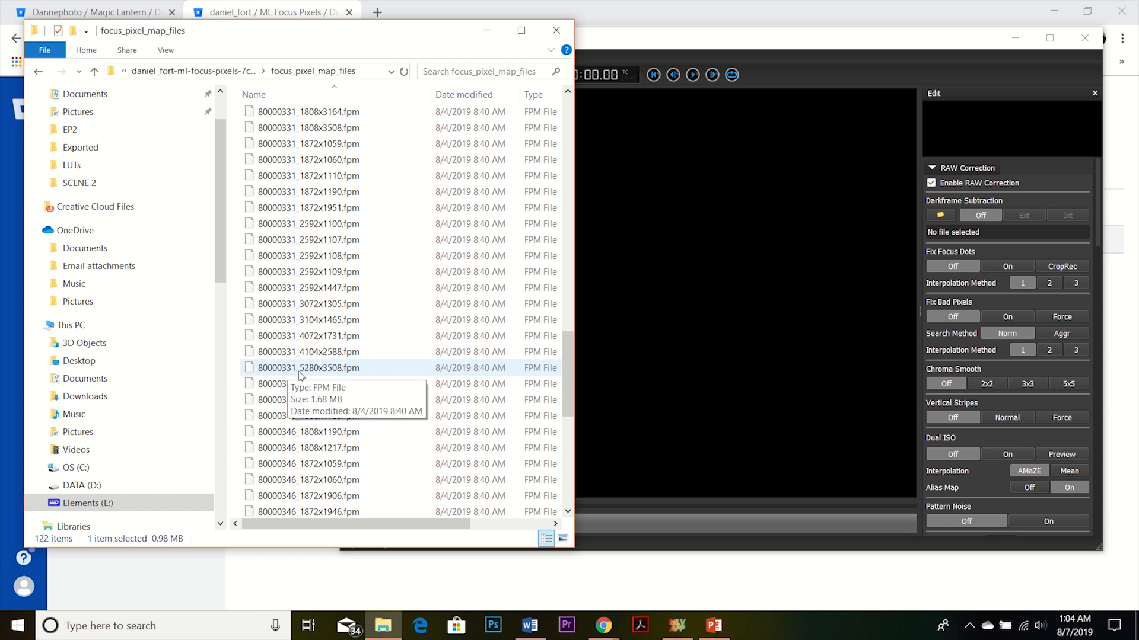
mouse_move(306, 373)
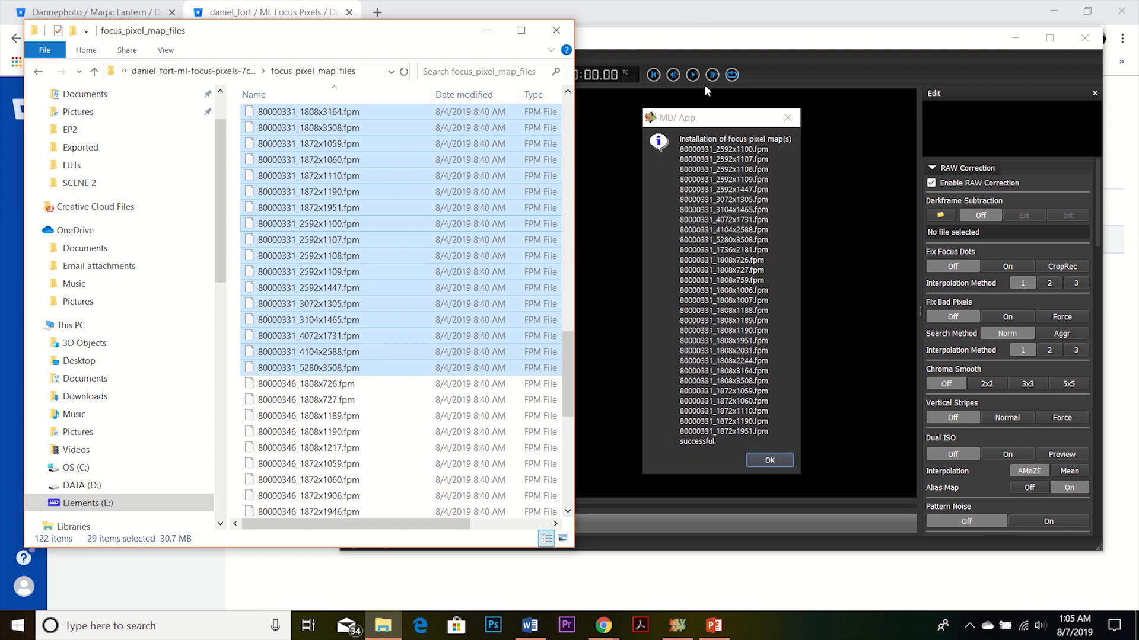
mouse_move(761, 150)
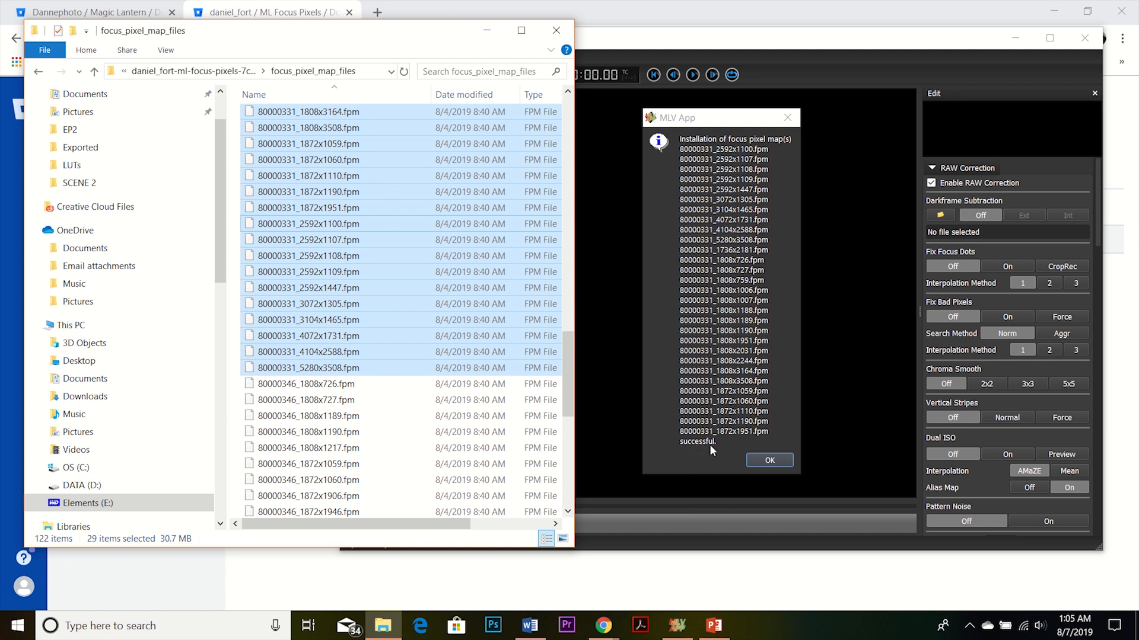
Step: Acknowledge the dialog confirming the 29 focus pixel map files installed successfully
click(768, 460)
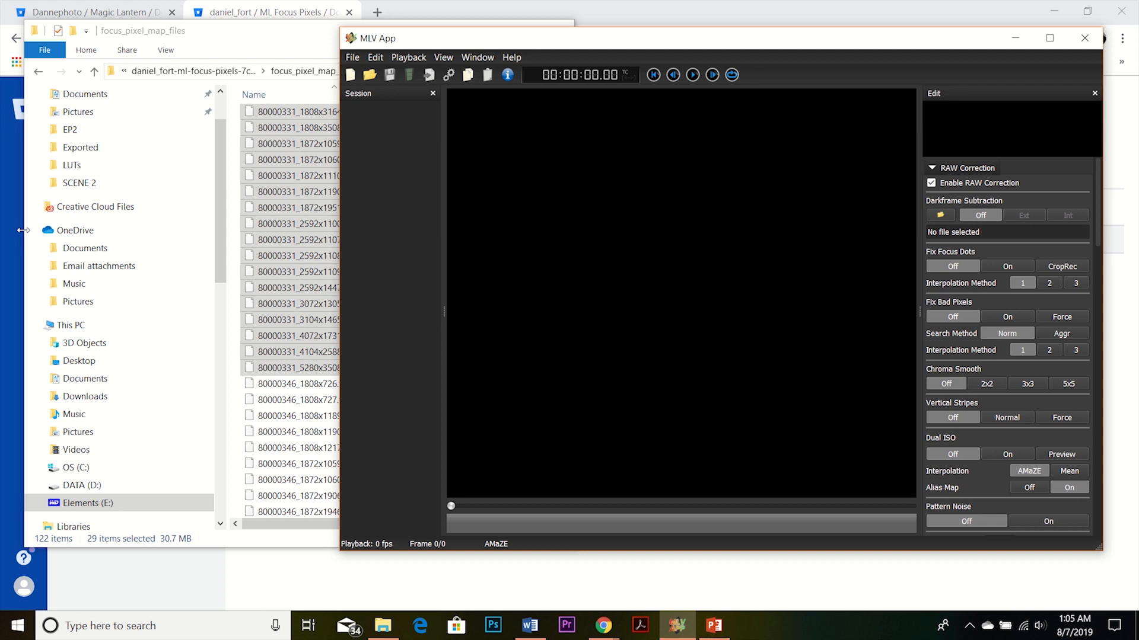
mouse_move(992, 460)
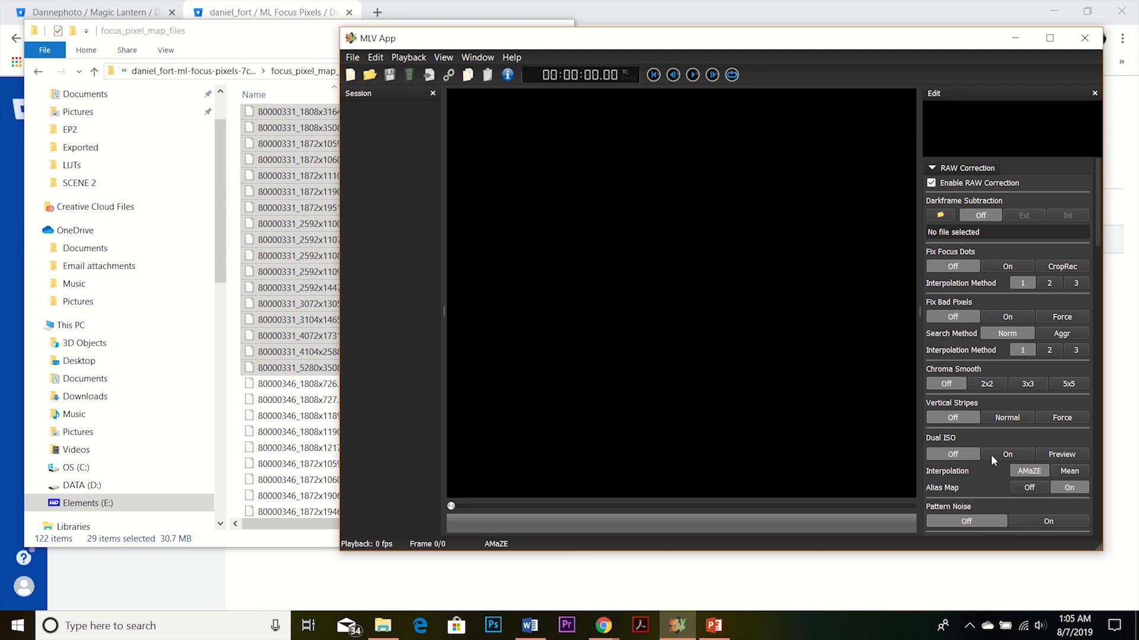
mouse_move(782, 345)
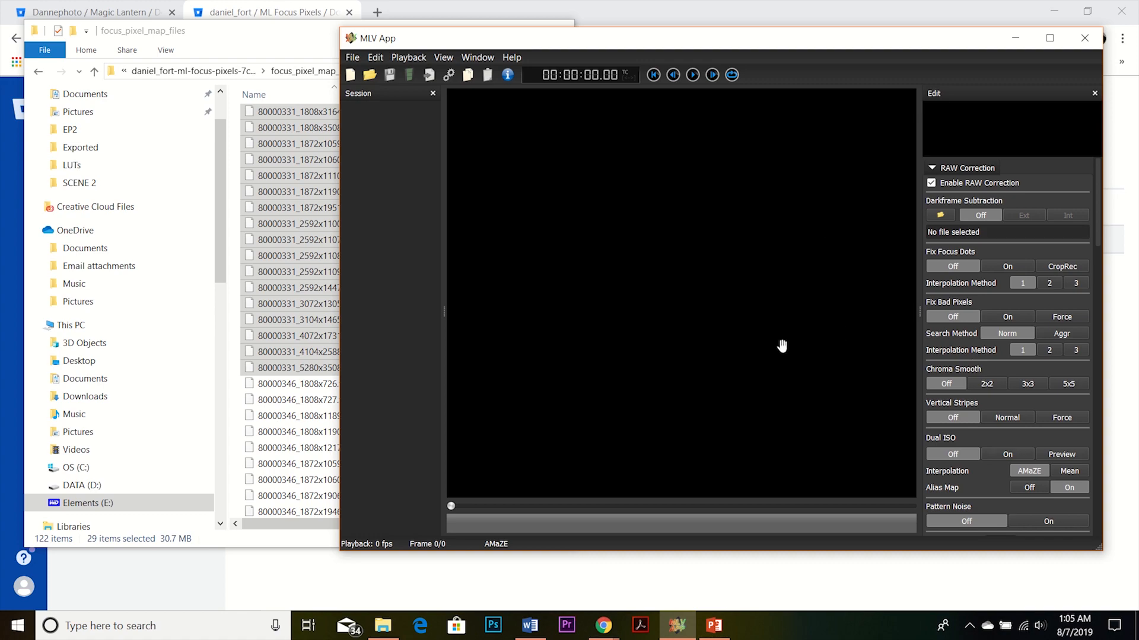